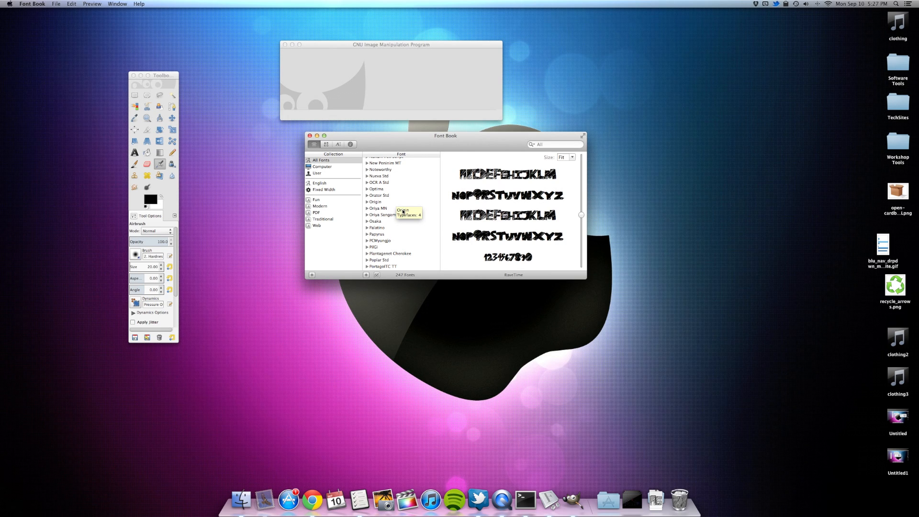
# - Activate the Text tool and scroll its font list, which offers only a few fonts like Sans and Serif
pyautogui.scroll(-3)
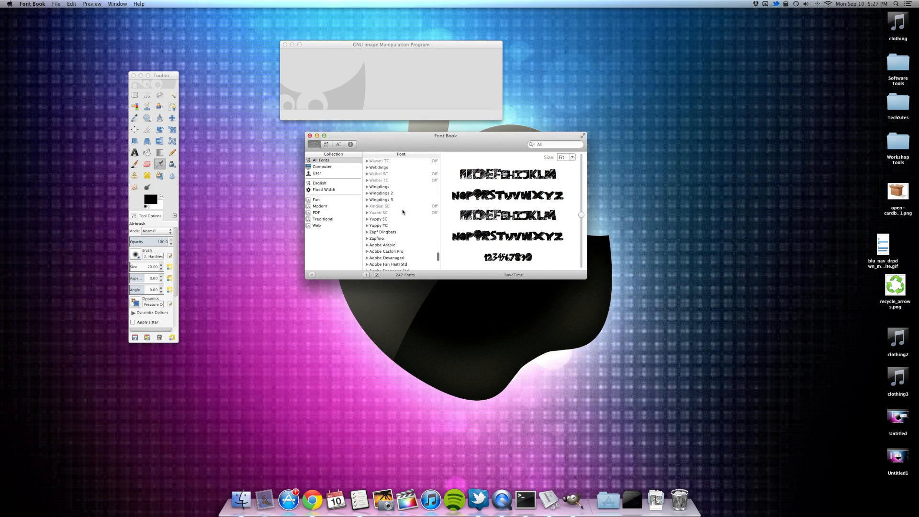
pyautogui.scroll(3)
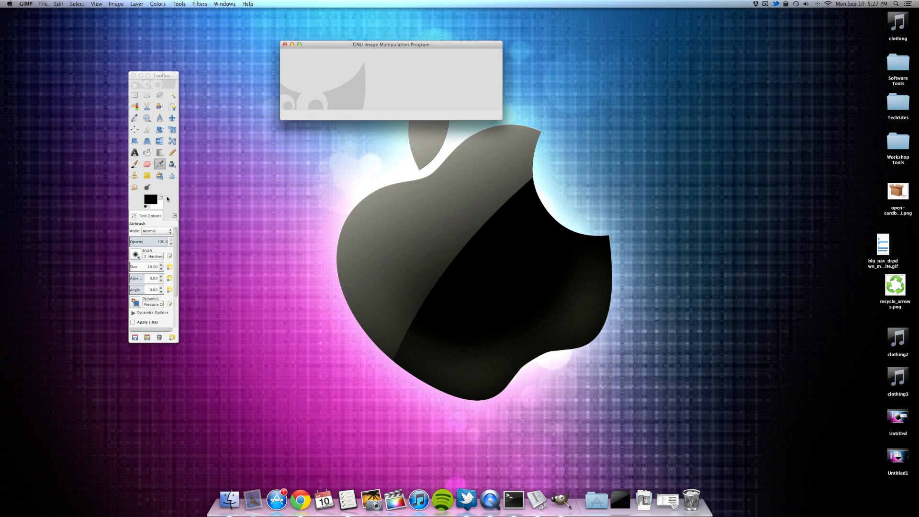
pyautogui.click(135, 153)
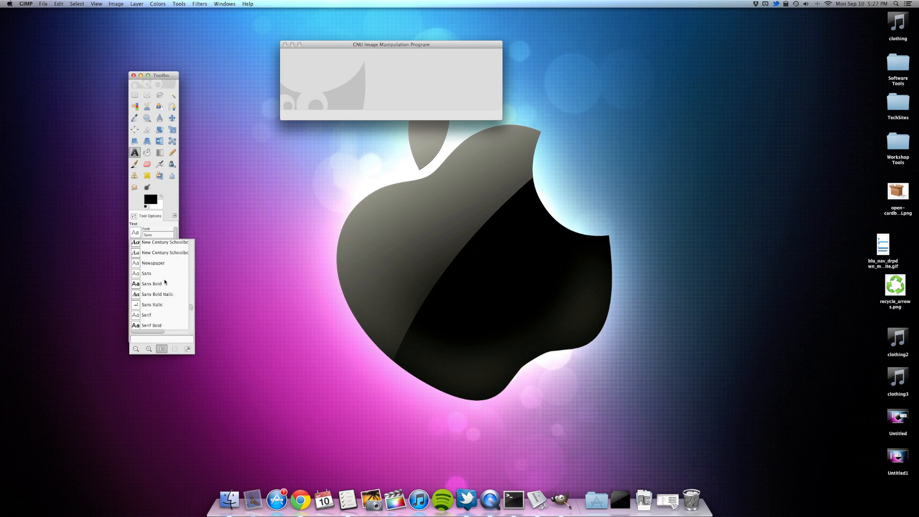
pyautogui.scroll(-3)
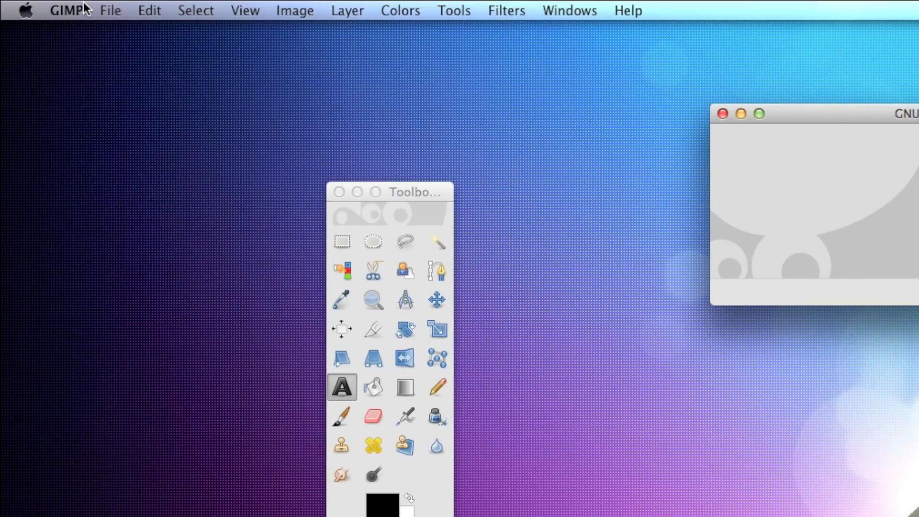
pyautogui.moveTo(808, 220)
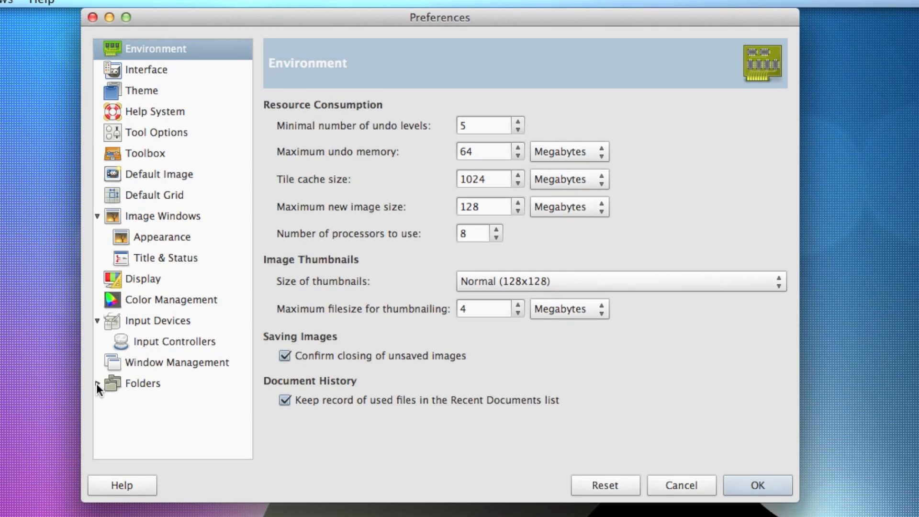
# - Show the Folders > Fonts page of Preferences listing the current font directories
pyautogui.click(97, 382)
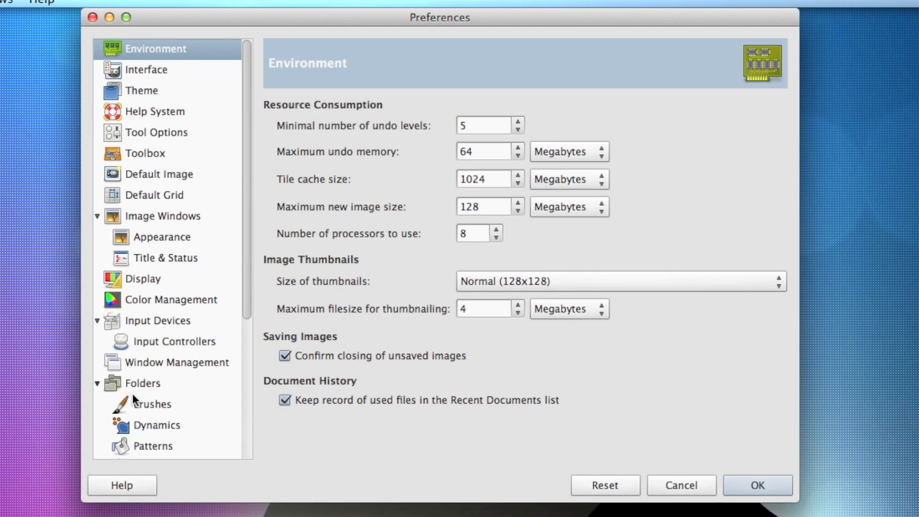
pyautogui.click(147, 301)
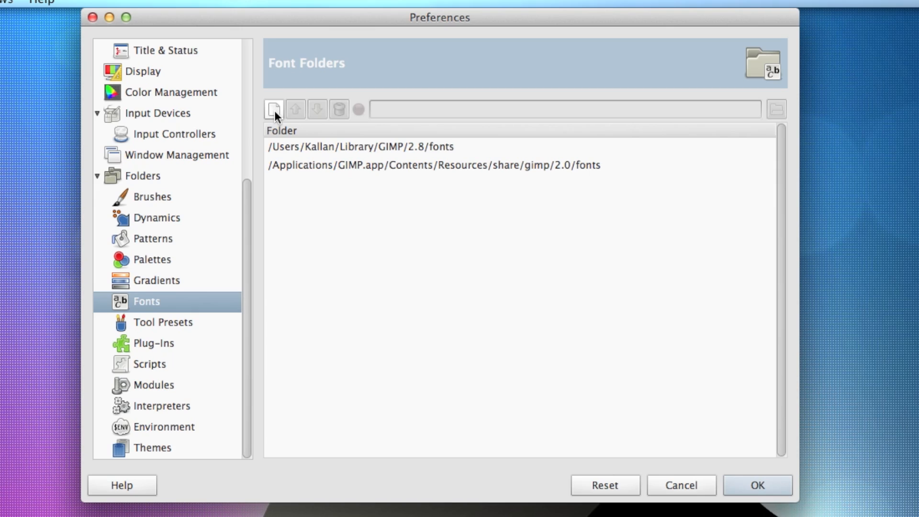
# - Add a new font folder entry pointing to File System > Library > Fonts (/Library/Fonts)
pyautogui.click(274, 109)
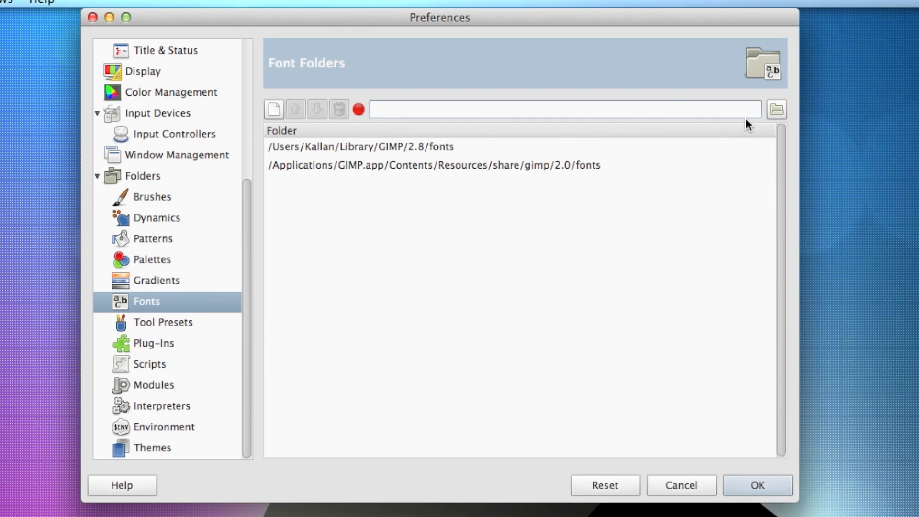
pyautogui.moveTo(777, 111)
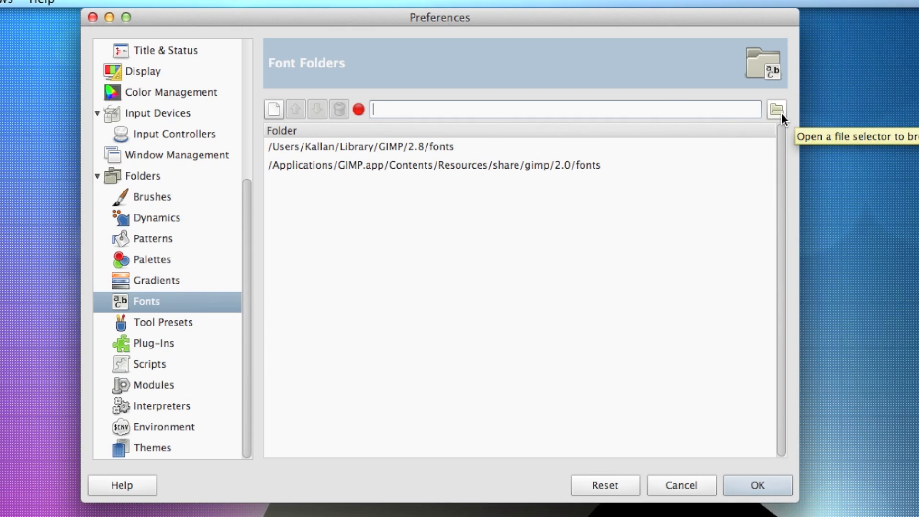
pyautogui.click(777, 109)
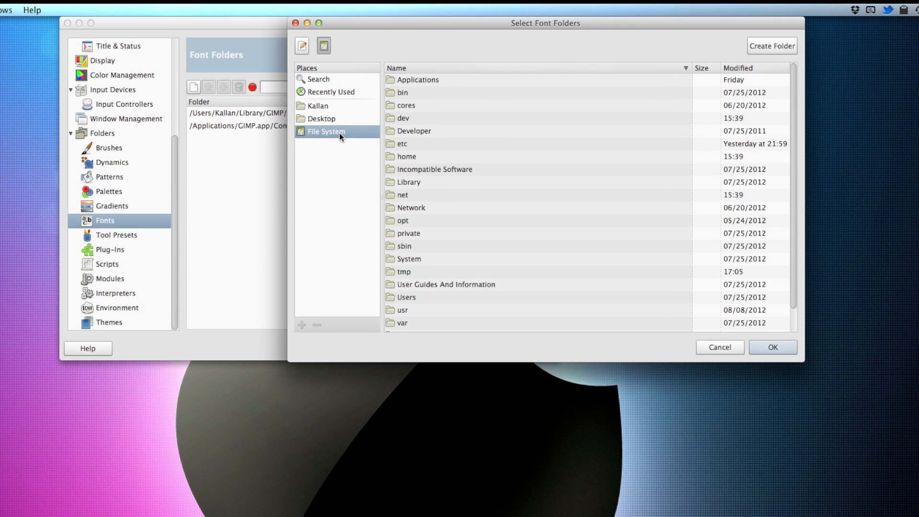
pyautogui.click(408, 181)
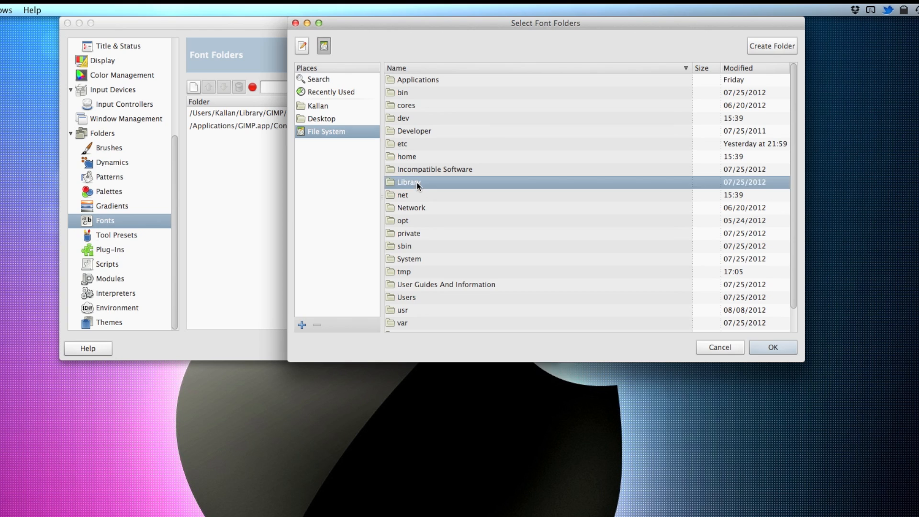
pyautogui.doubleClick(408, 182)
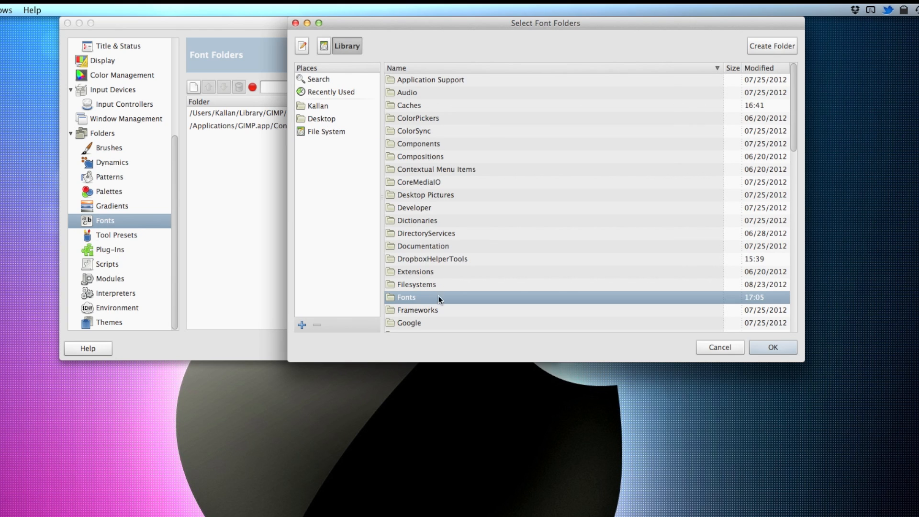
pyautogui.click(772, 346)
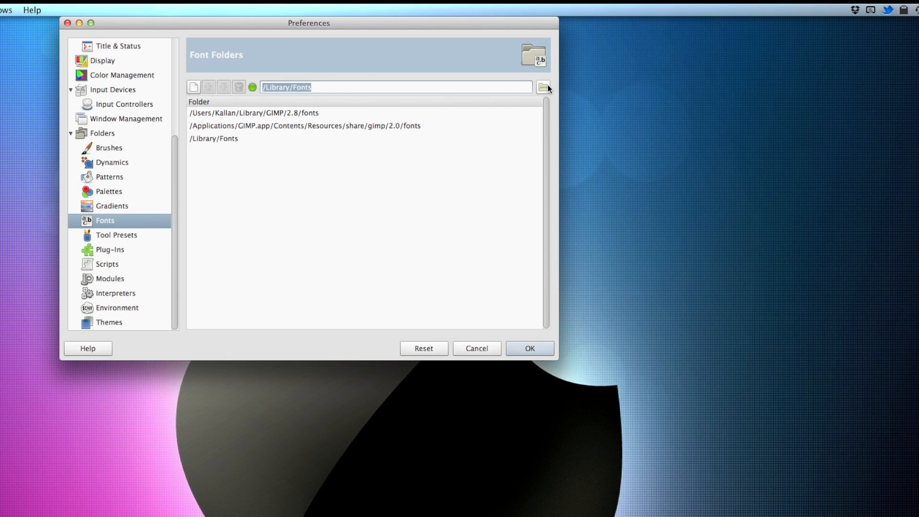
# - Add a fourth font folder entry pointing to the home folder's Library/Fonts (/Users/Kallan/Library/Fonts)
pyautogui.click(542, 87)
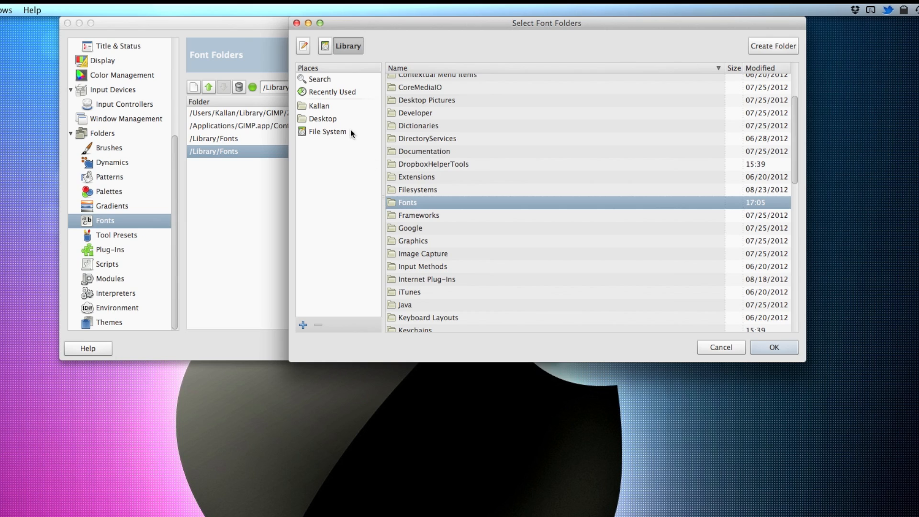
pyautogui.moveTo(354, 110)
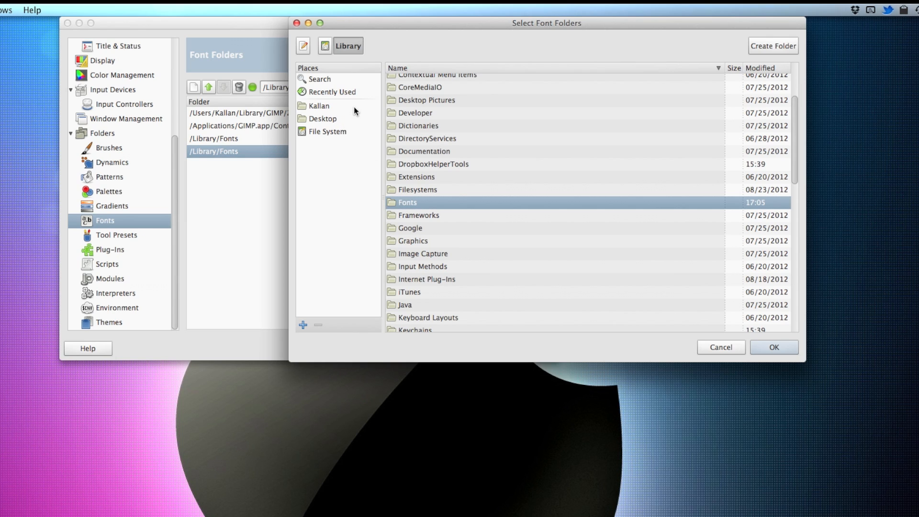
pyautogui.click(319, 105)
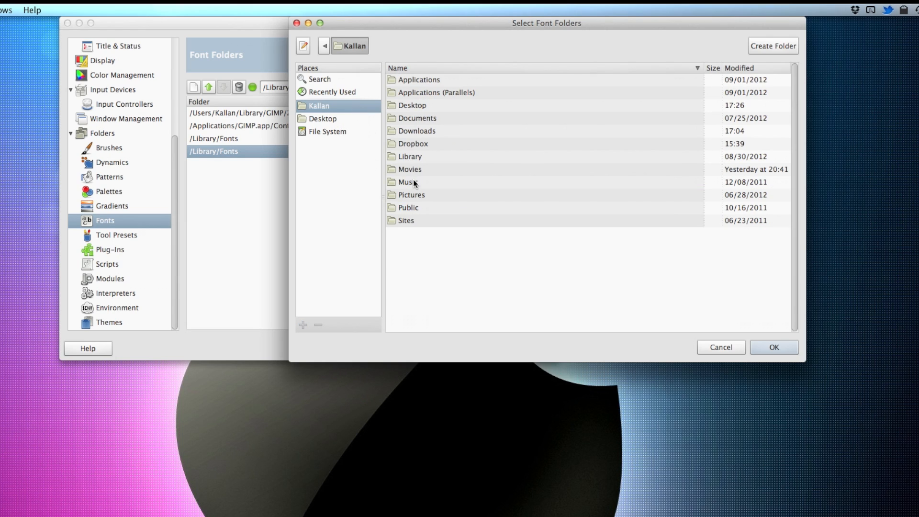
pyautogui.doubleClick(411, 156)
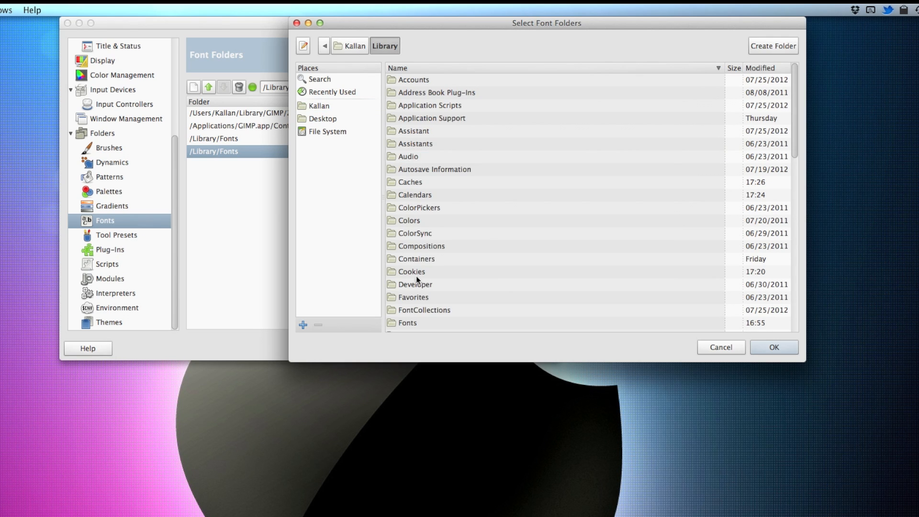
pyautogui.click(774, 347)
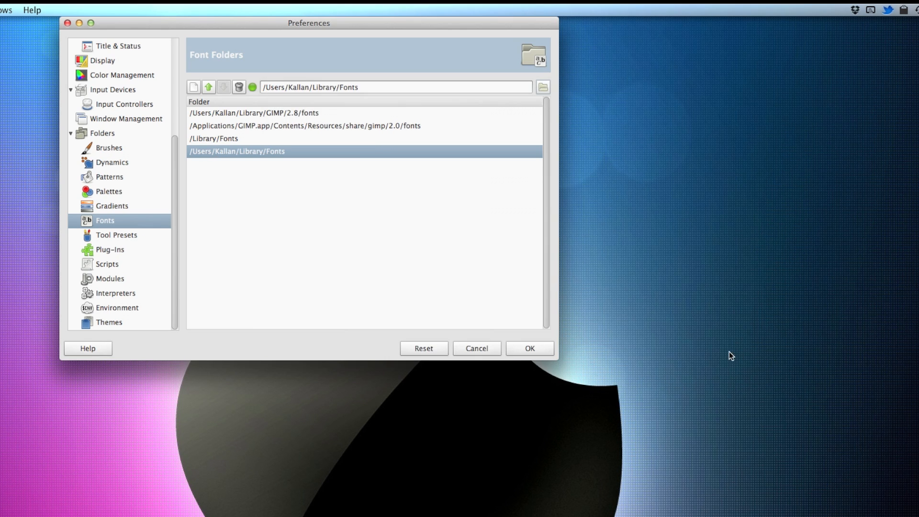
pyautogui.moveTo(363, 252)
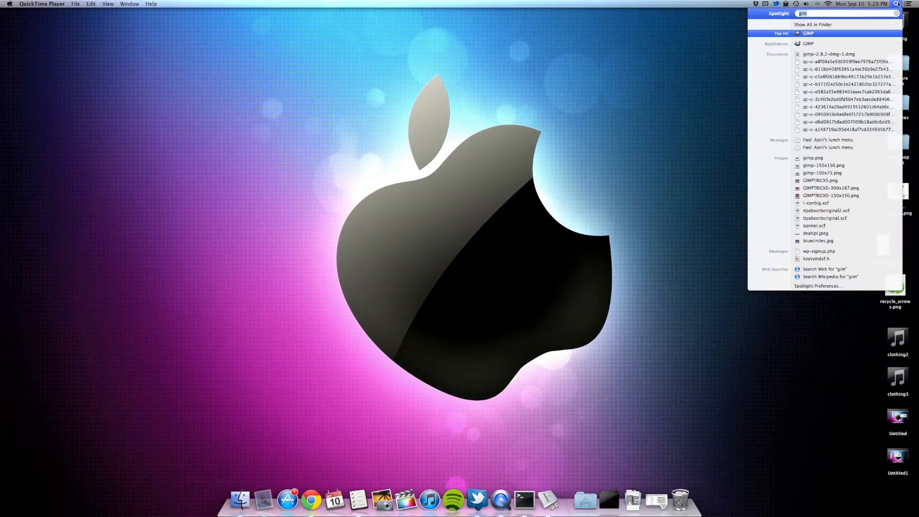
# - Relaunch GIMP from the Spotlight search for 'gim'
pyautogui.click(808, 33)
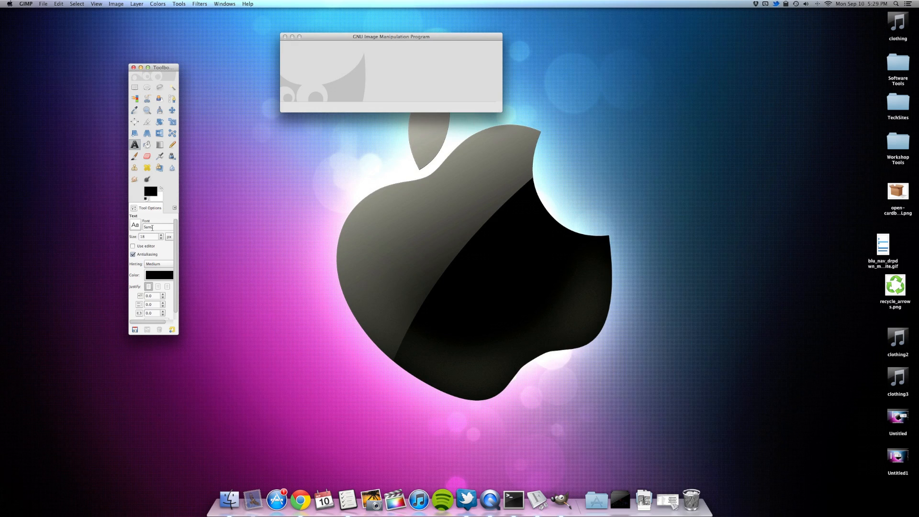
# - Scroll the text tool's font list, now showing many system fonts like Lucida, Minion Pro and Songti SC
pyautogui.click(135, 226)
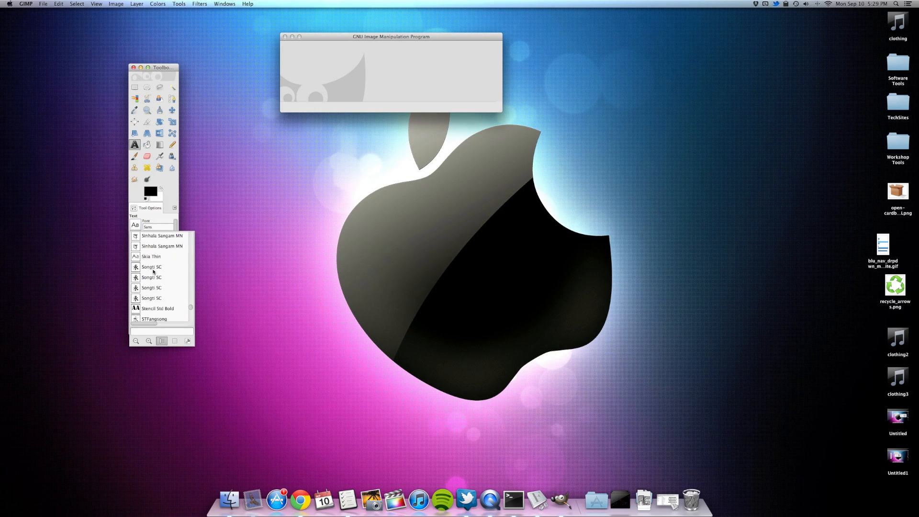
pyautogui.scroll(-3)
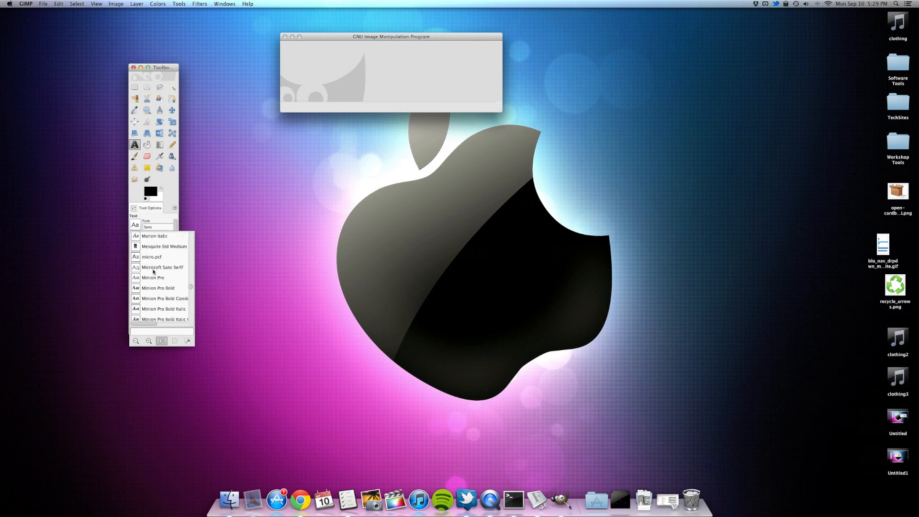
pyautogui.scroll(-3)
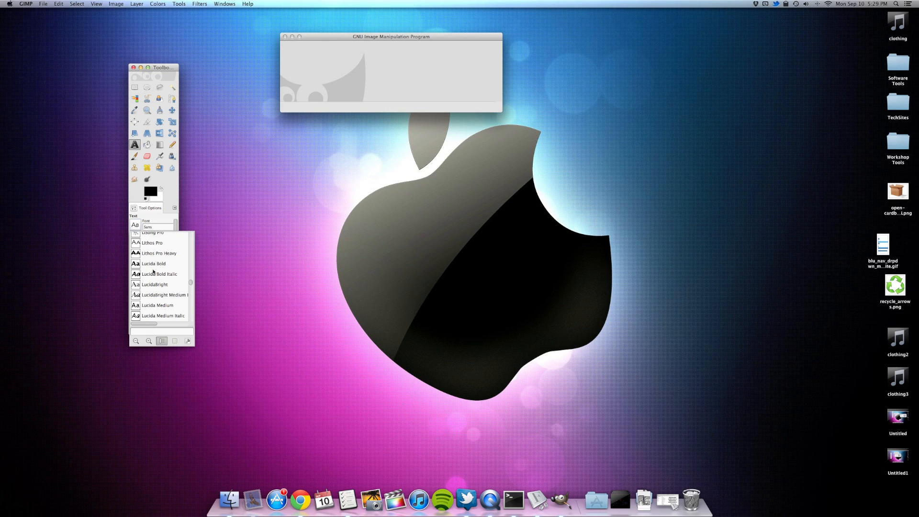